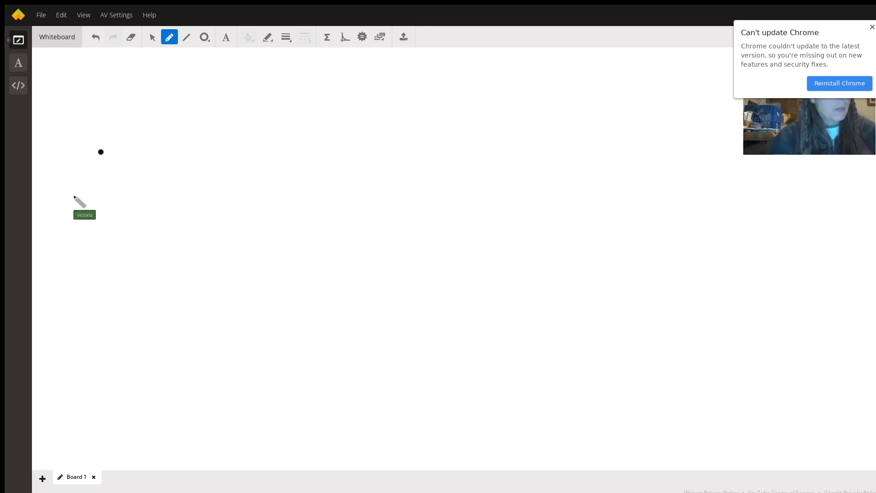
mouse_move(196, 67)
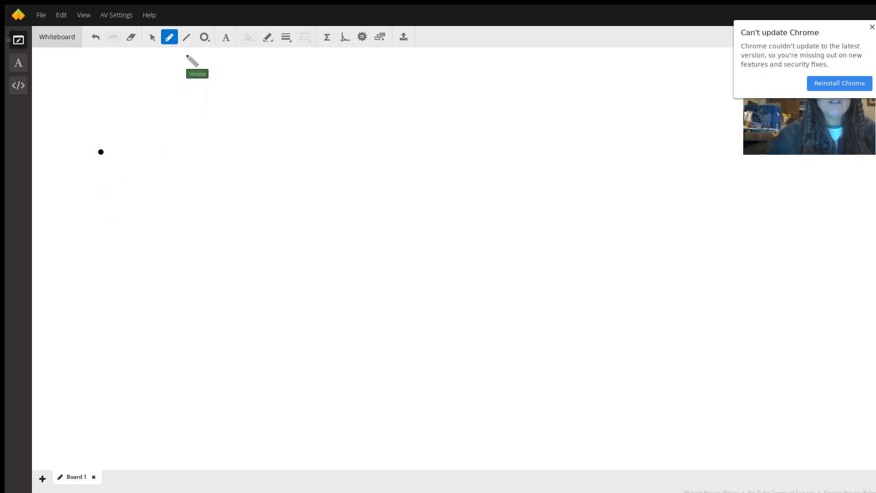
mouse_move(102, 159)
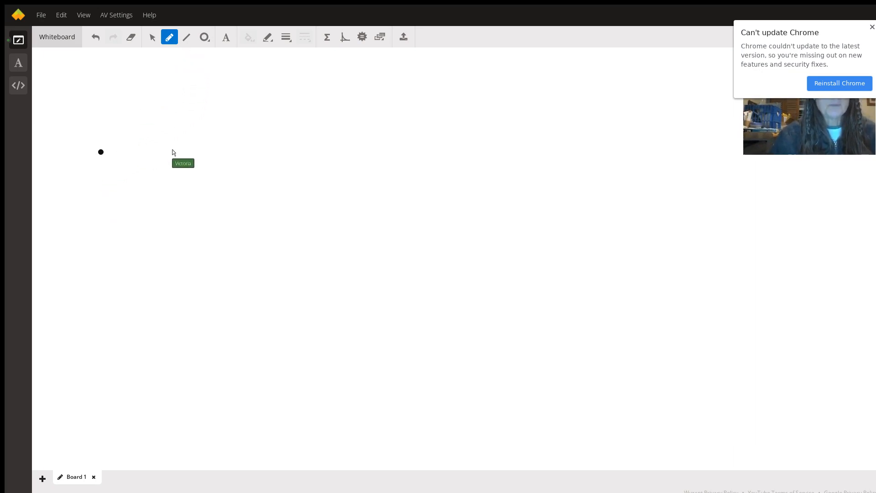
- Draw the path line from the dot, note dP/dt = 6 mi/hr, and write 6 mi/hr × 0.25 hr = 1.5 mi
left_click_drag(100, 152, 174, 151)
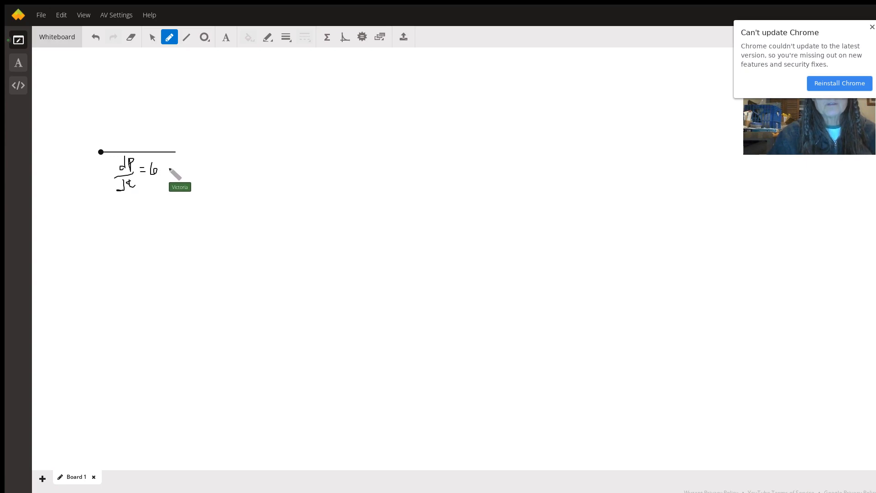
left_click_drag(164, 168, 178, 174)
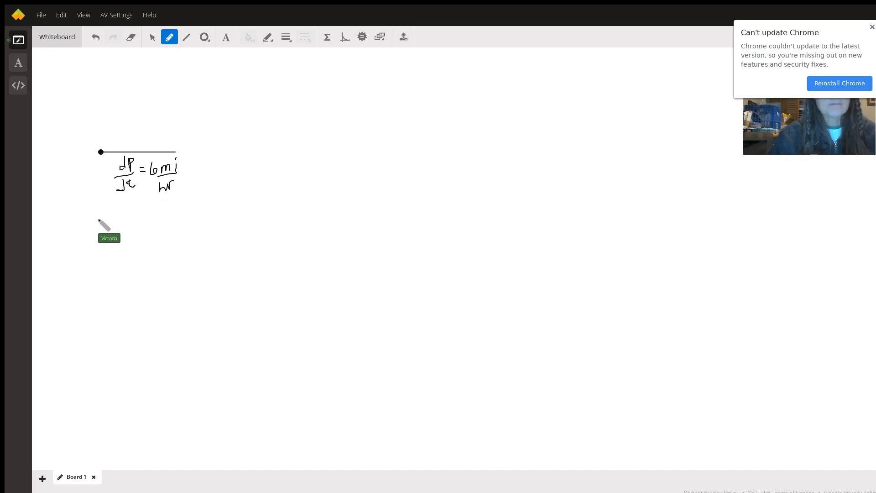
left_click_drag(99, 208, 96, 222)
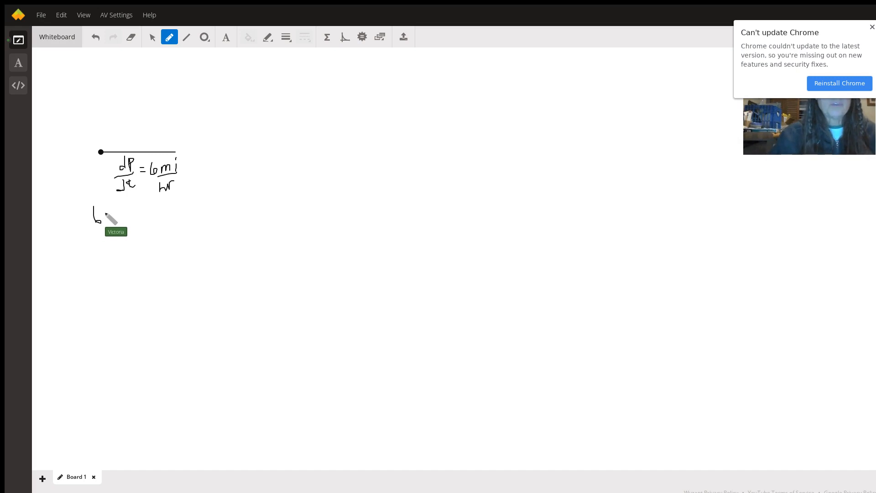
left_click_drag(100, 217, 117, 215)
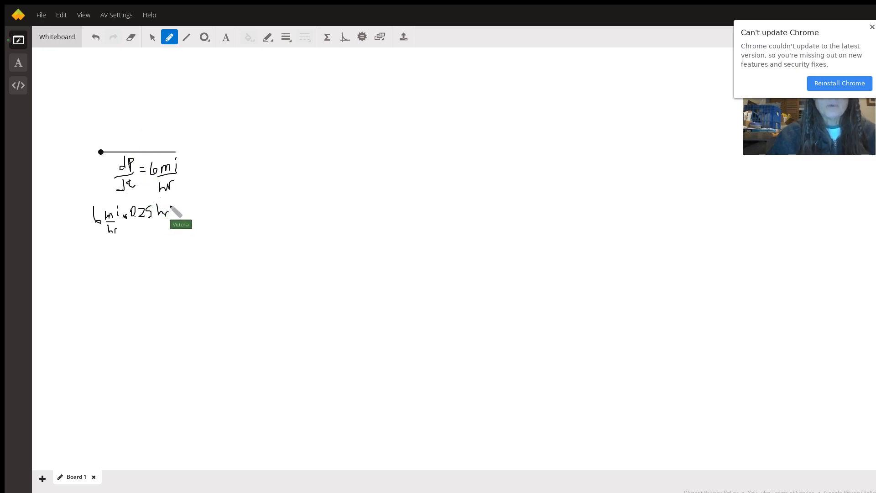
left_click_drag(171, 212, 184, 215)
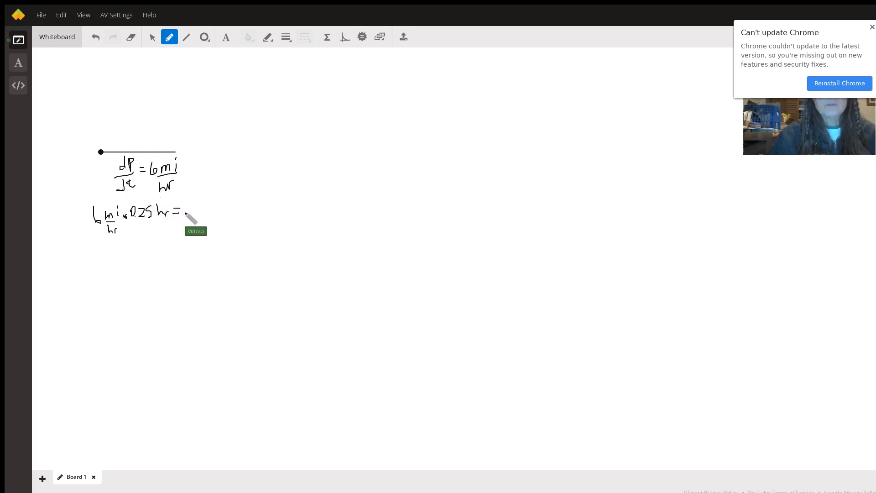
left_click_drag(184, 213, 199, 215)
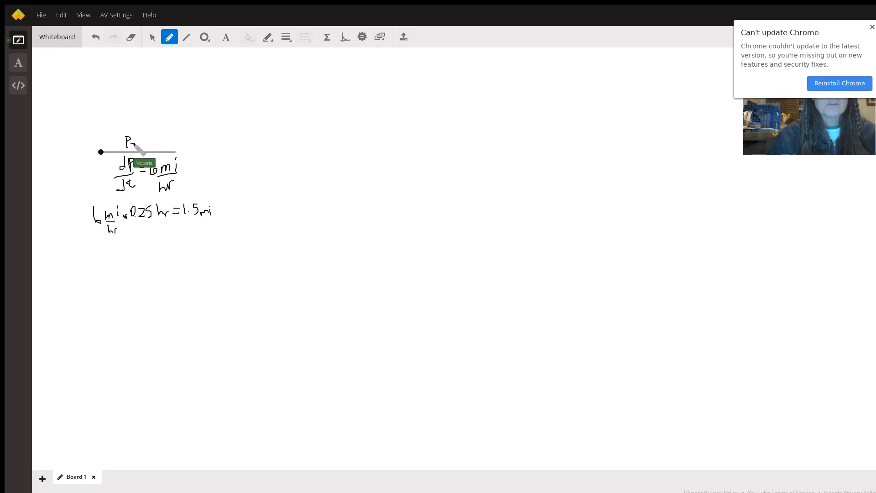
- Label the line P = 1.5 mi, write 4 mi/hr × 0.25 hr = 1.0 mi, and draw the slanted Q side
left_click_drag(137, 145, 145, 143)
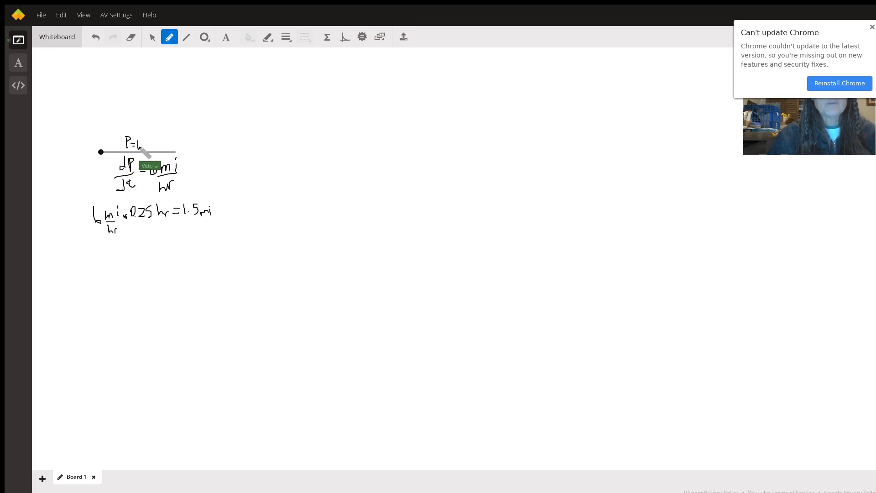
left_click_drag(141, 145, 148, 144)
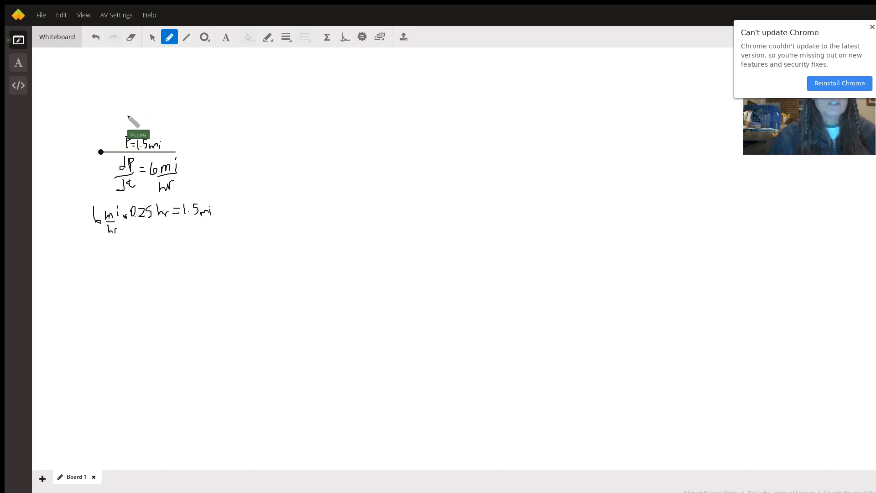
mouse_move(180, 62)
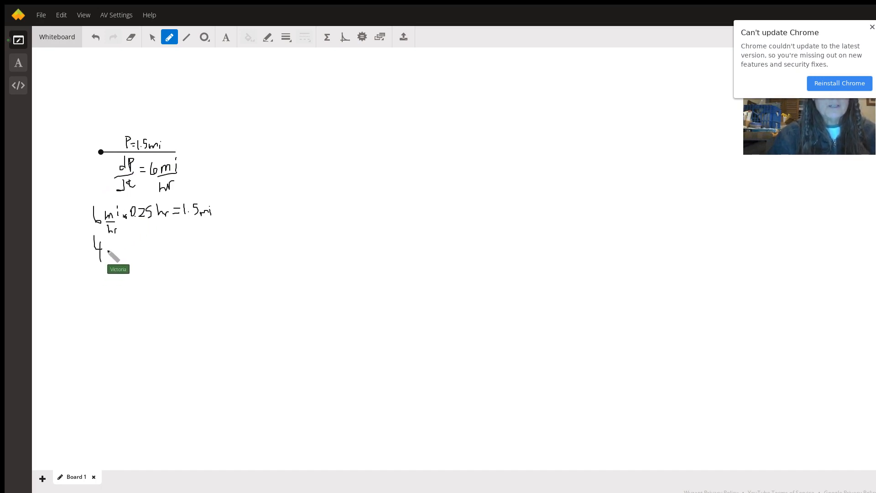
left_click_drag(109, 246, 126, 246)
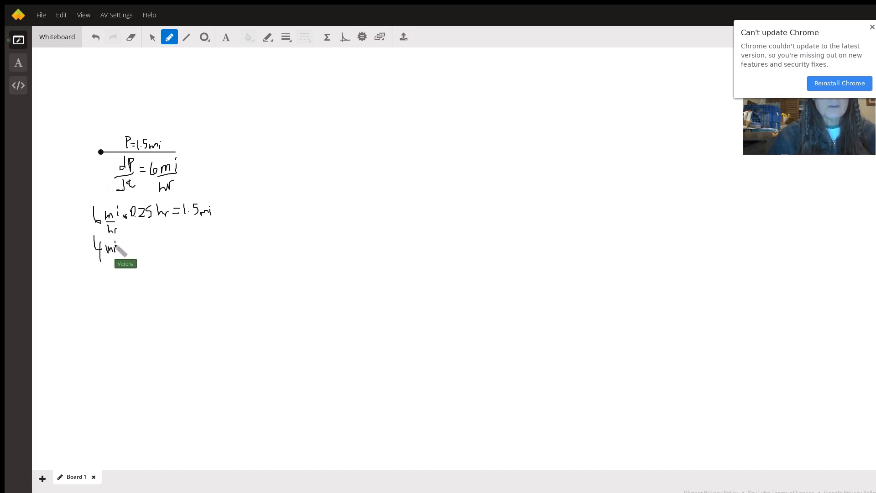
left_click_drag(112, 254, 120, 266)
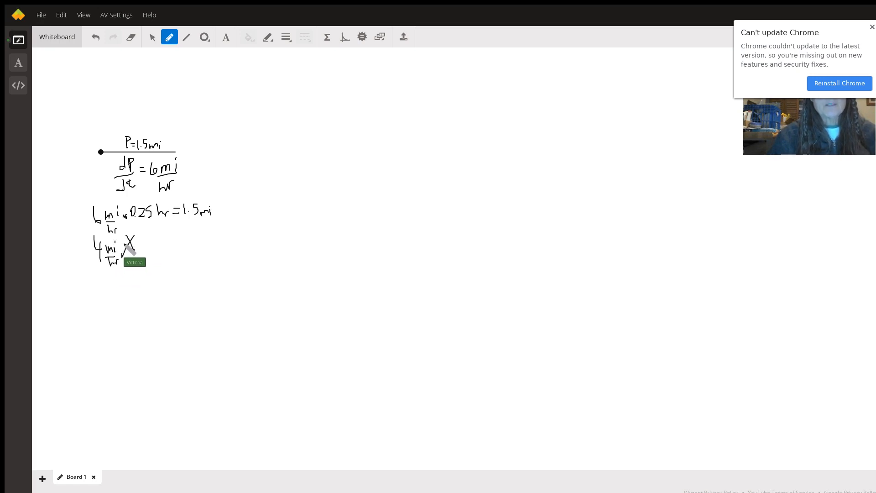
left_click_drag(126, 251, 151, 238)
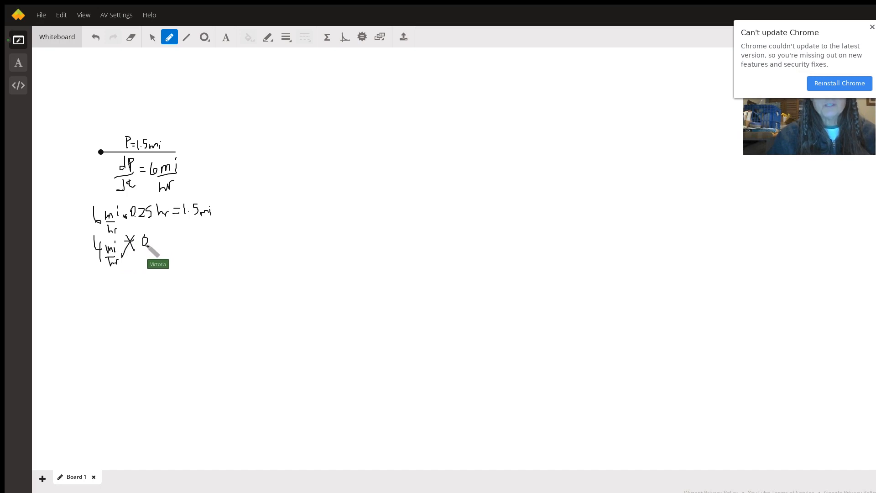
left_click_drag(151, 248, 167, 237)
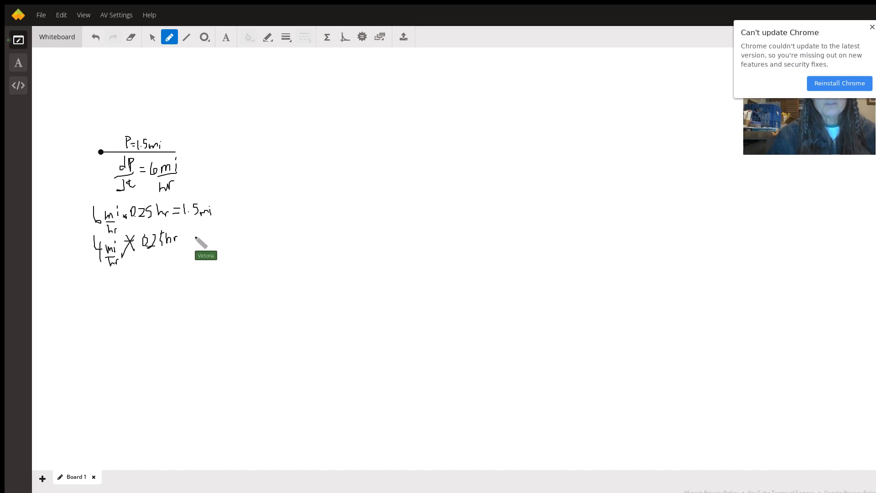
left_click_drag(182, 235, 210, 235)
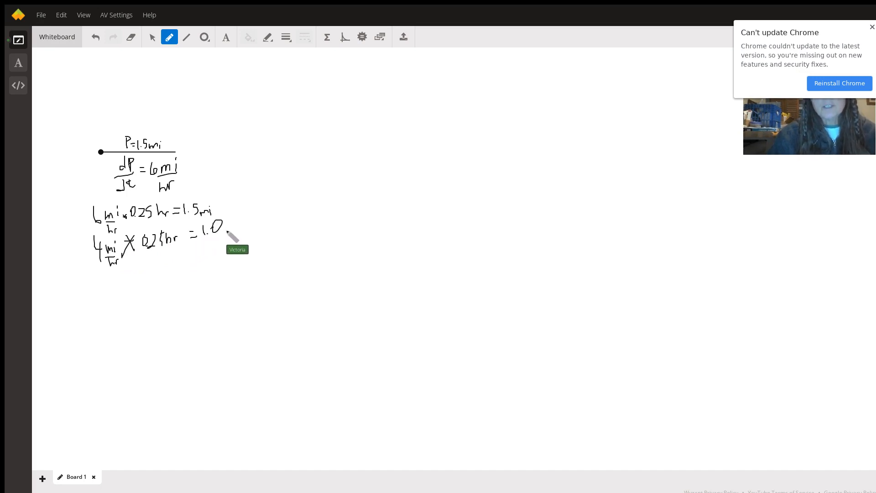
mouse_move(235, 229)
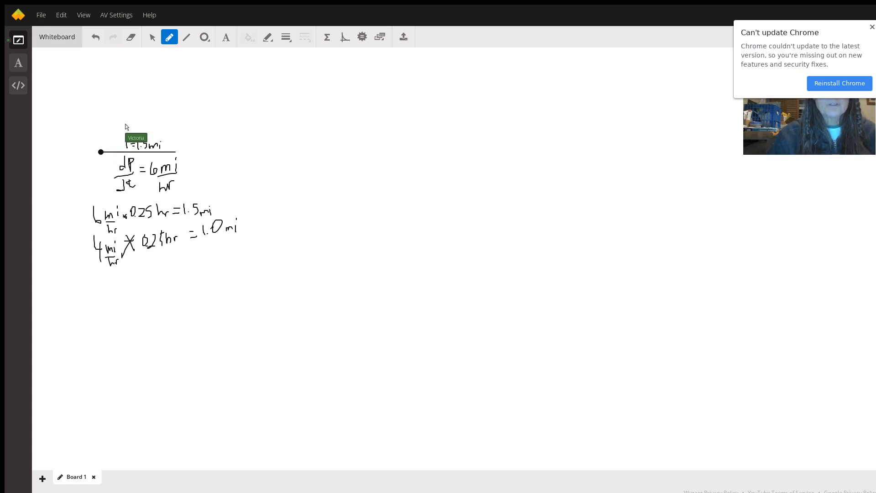
left_click_drag(100, 153, 134, 114)
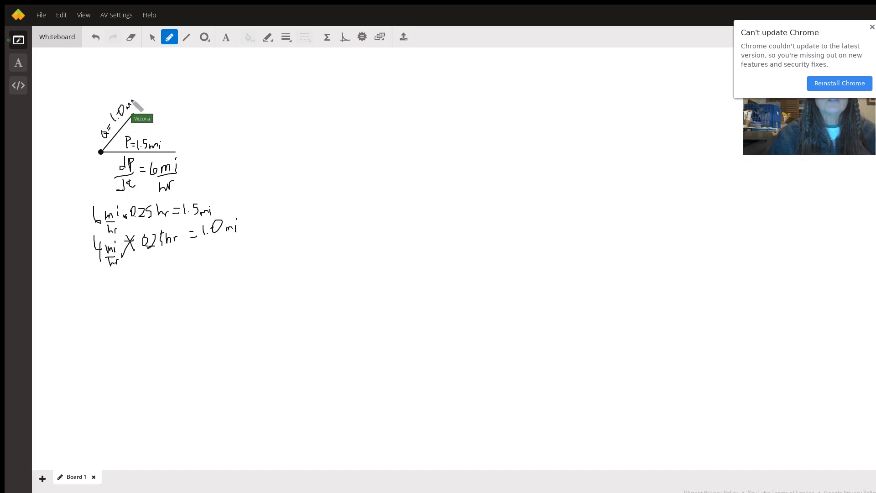
mouse_move(196, 56)
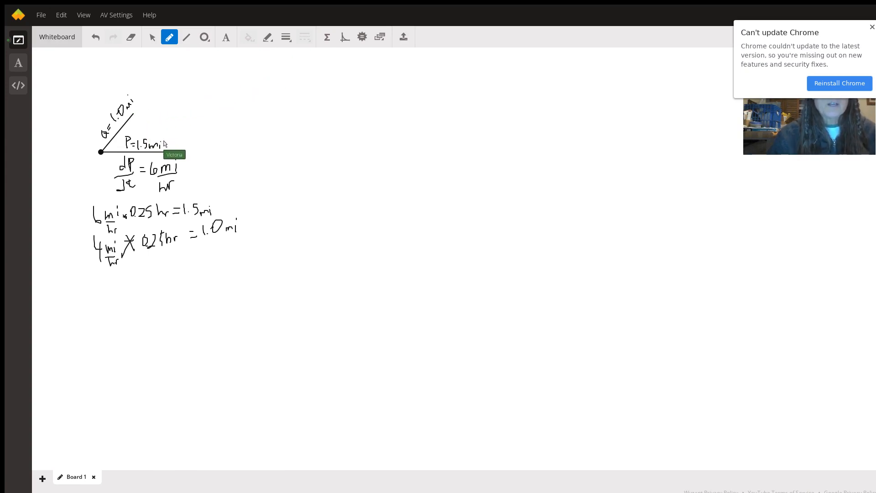
- Draw the closing side D joining the ends of the Q and P lines
left_click_drag(129, 107, 177, 152)
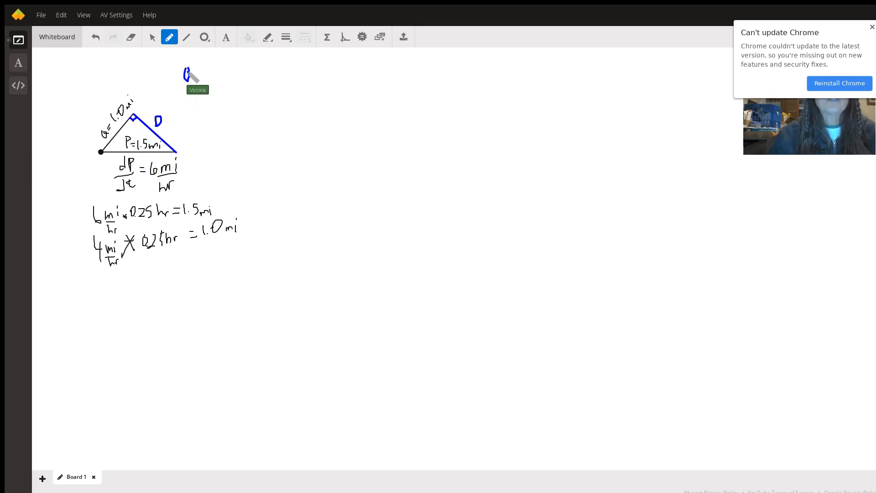
- Write Q² + D² = P², then 1² + D² = 2.25 beneath it
left_click_drag(188, 64, 200, 63)
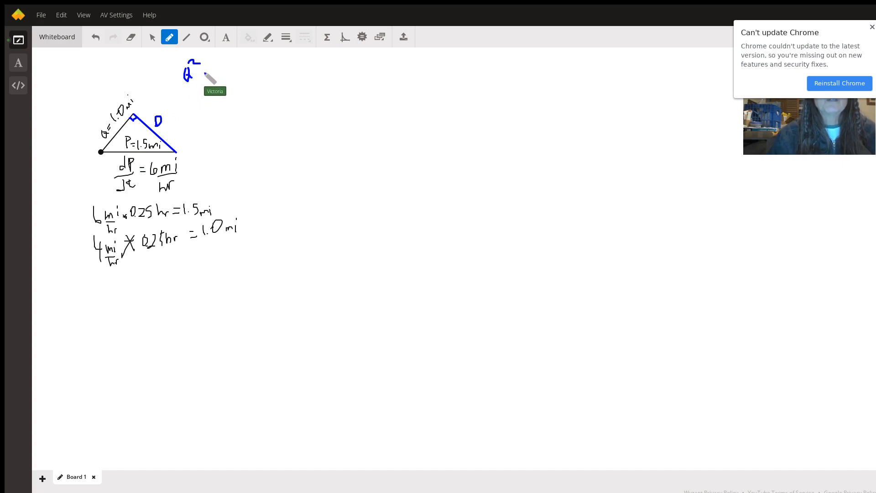
left_click_drag(202, 70, 224, 72)
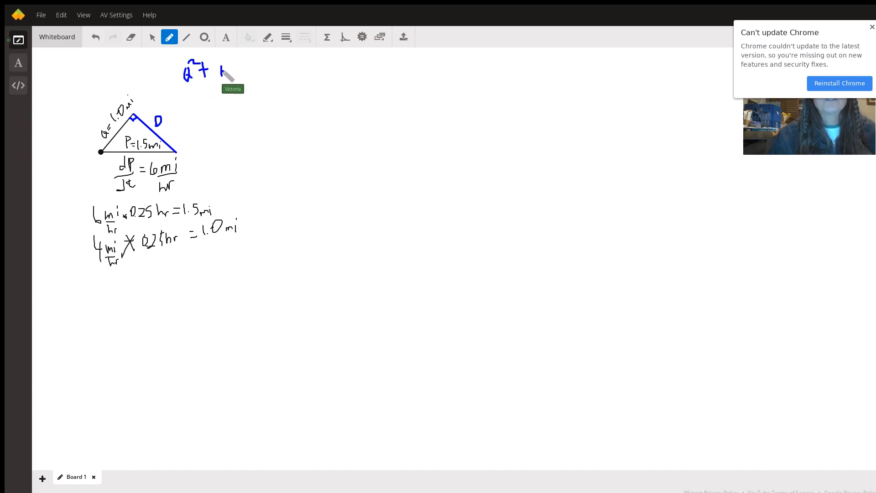
left_click_drag(223, 76, 234, 61)
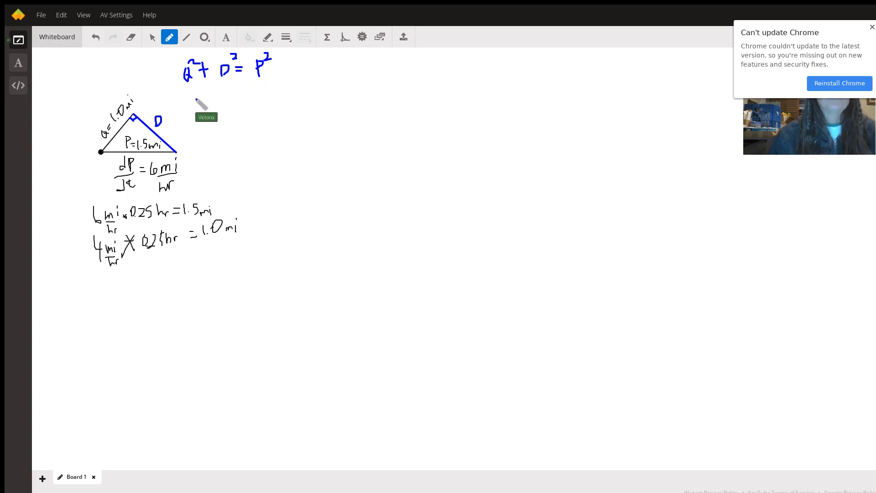
mouse_move(165, 154)
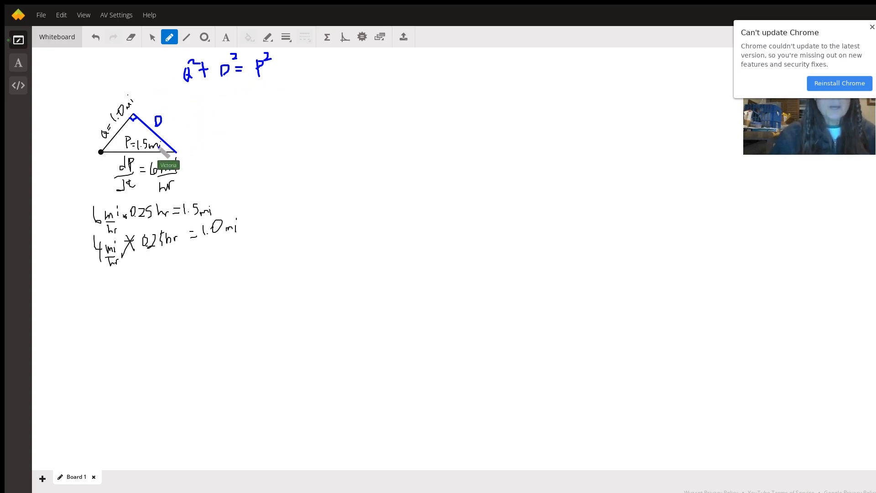
mouse_move(196, 93)
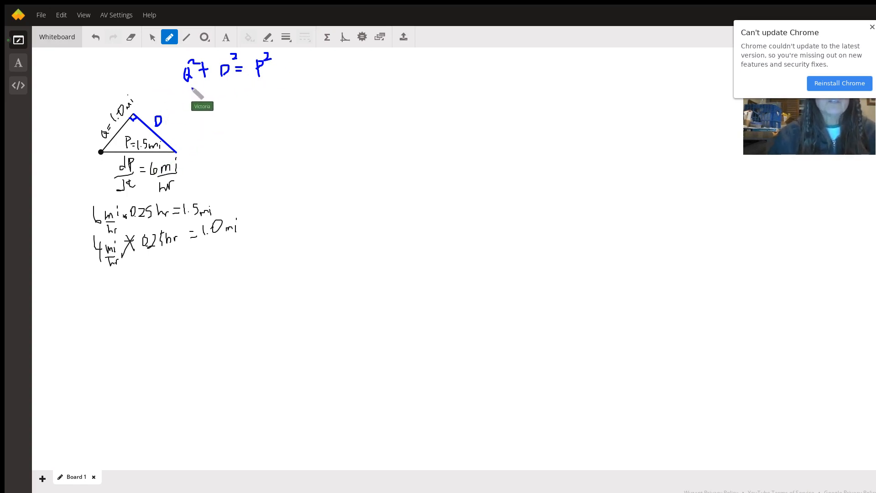
left_click_drag(186, 84, 196, 100)
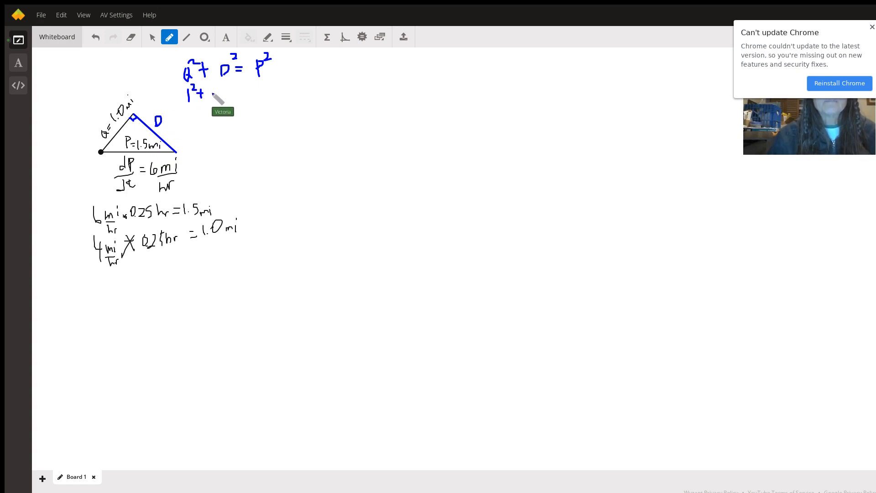
left_click_drag(210, 98, 221, 89)
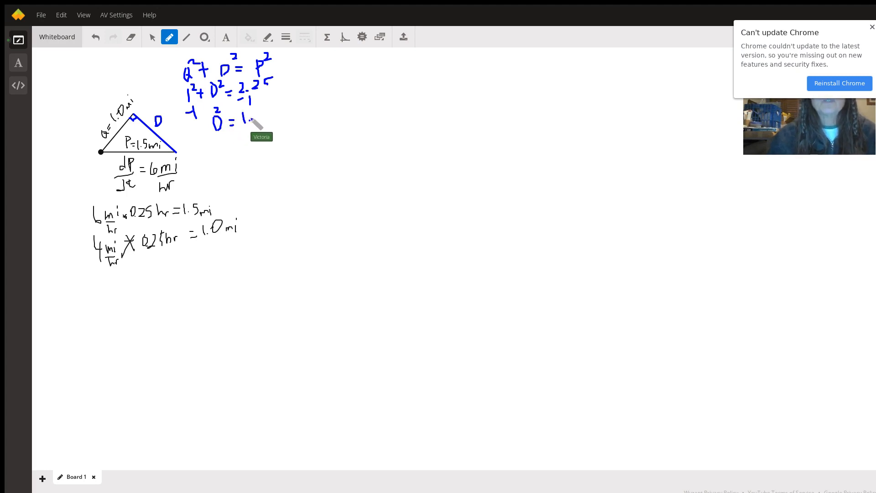
- Write D² = 1.25, then D = √1.25 = √5/2 ≈ 1.118 mi
left_click_drag(249, 126, 266, 114)
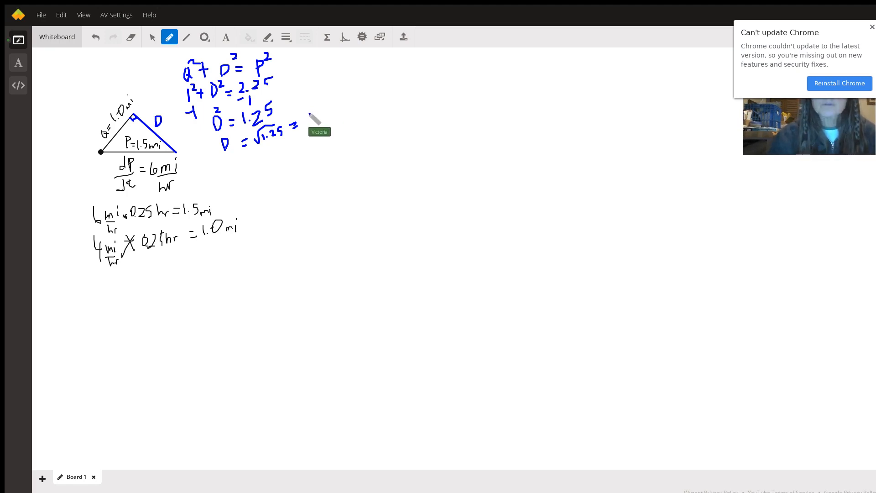
left_click_drag(307, 117, 319, 131)
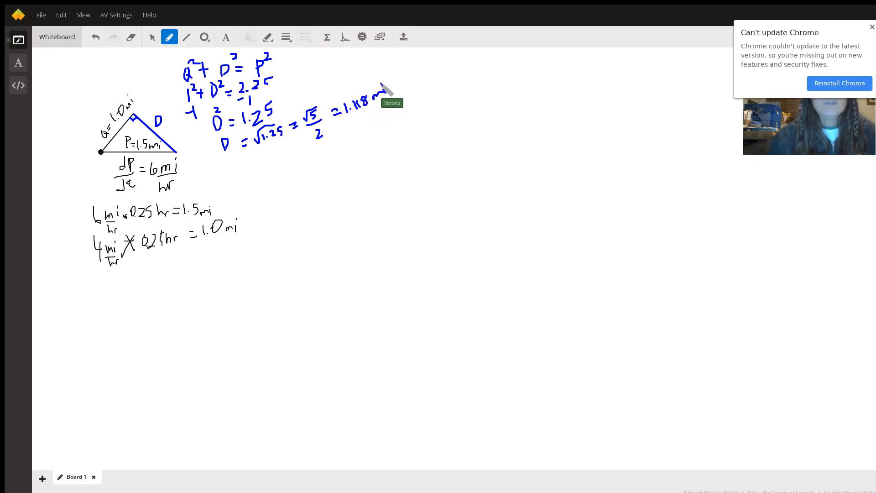
mouse_move(234, 62)
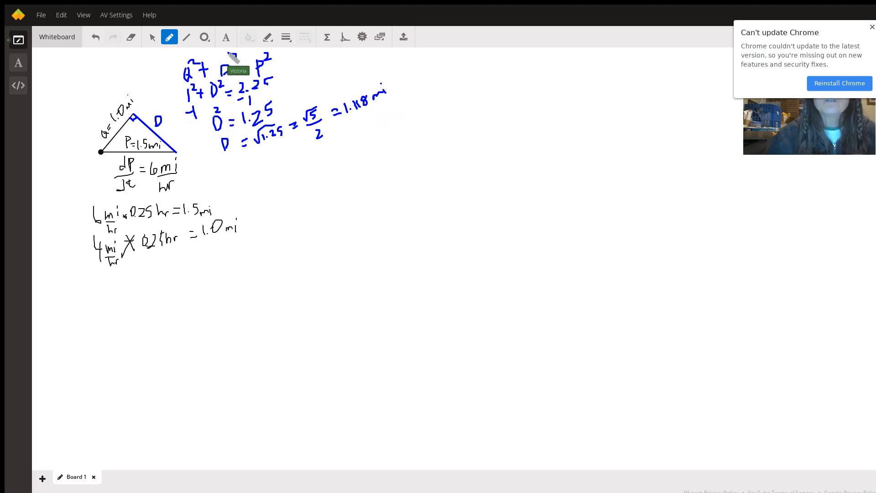
mouse_move(196, 109)
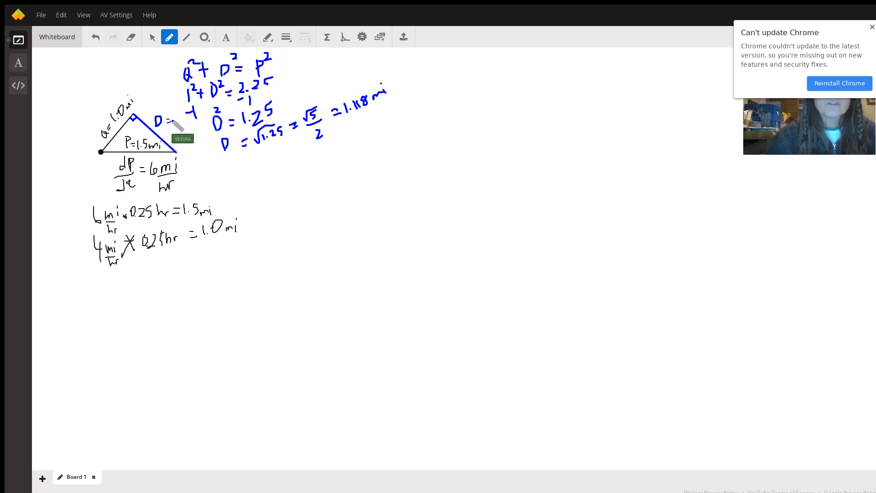
- Write = √5/2 after the D label on the triangle's hypotenuse
left_click_drag(170, 120, 196, 112)
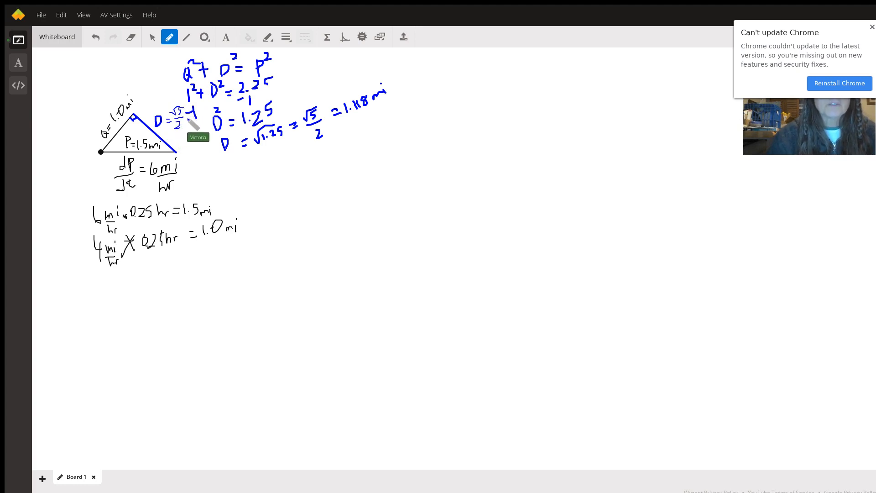
mouse_move(173, 80)
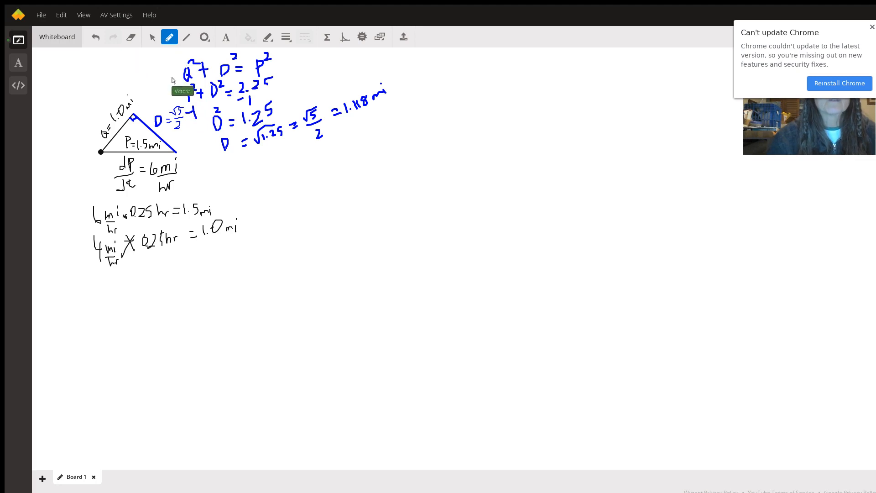
mouse_move(193, 114)
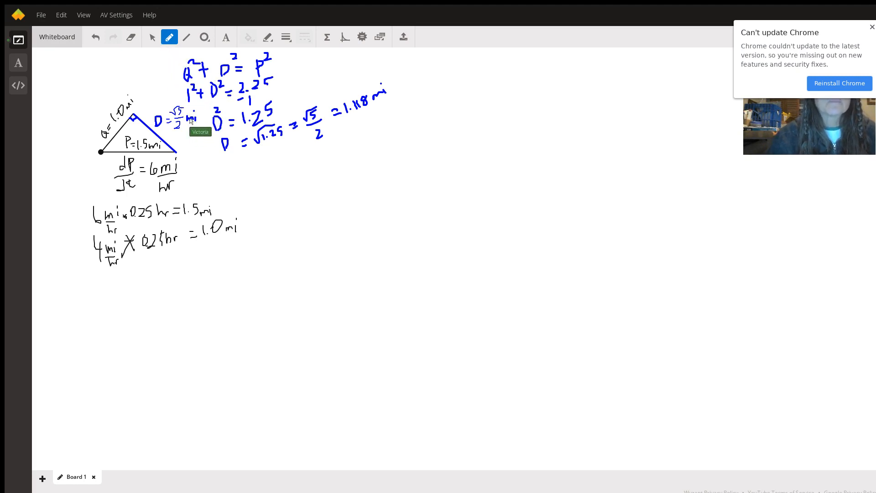
mouse_move(155, 53)
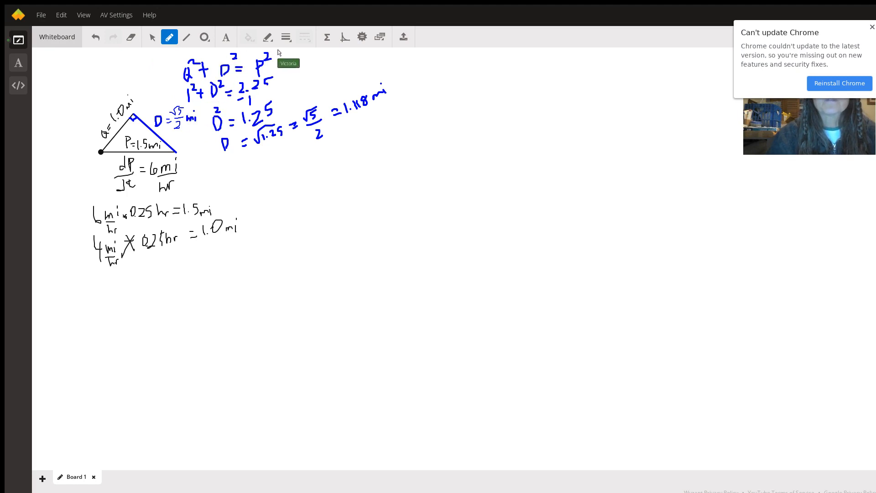
mouse_move(211, 116)
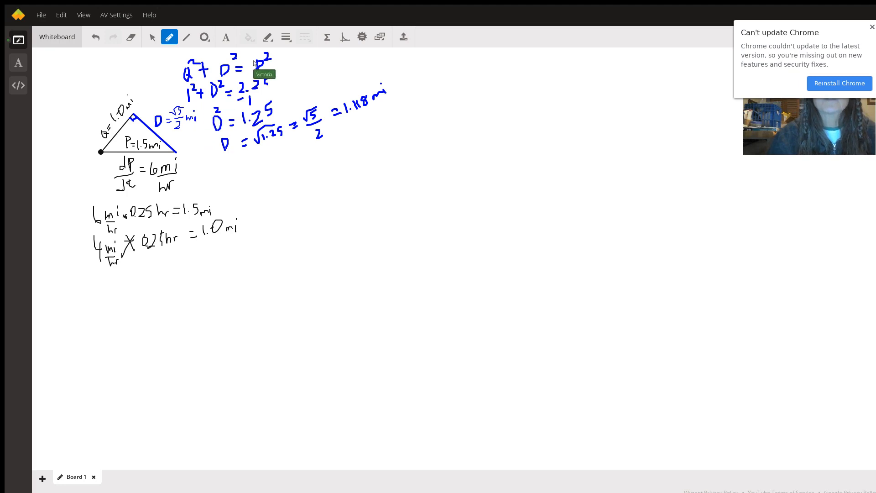
mouse_move(293, 62)
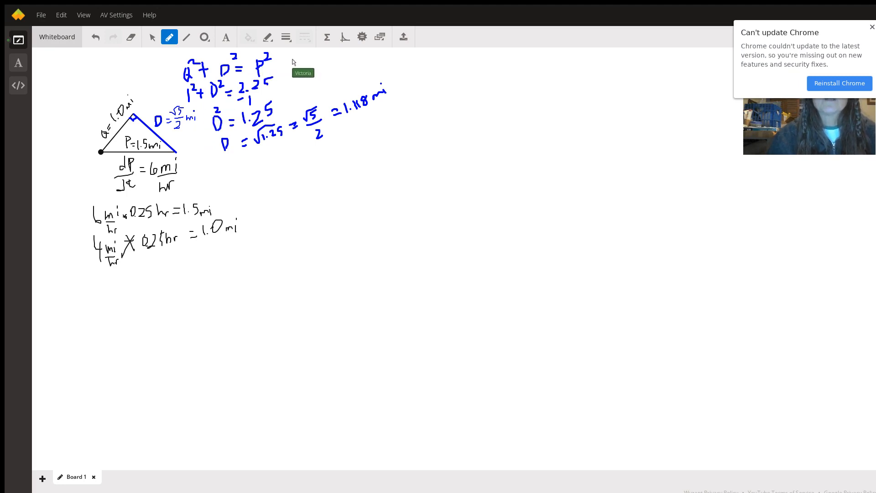
mouse_move(285, 152)
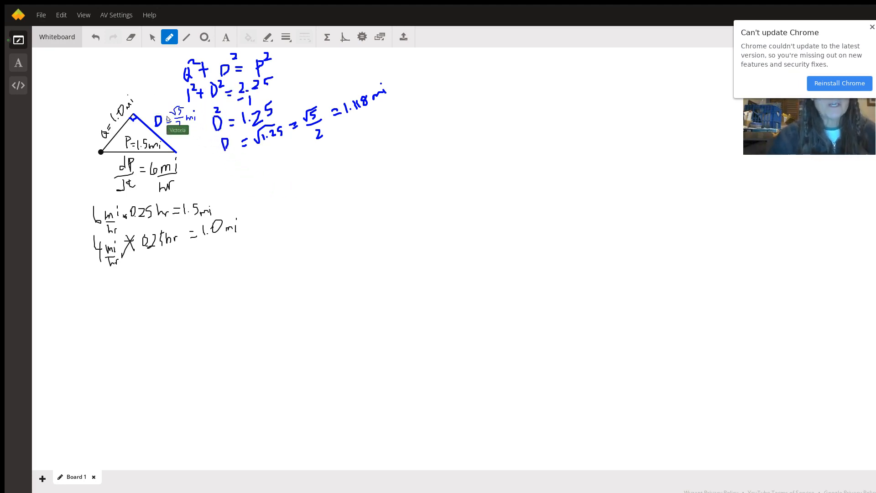
mouse_move(178, 110)
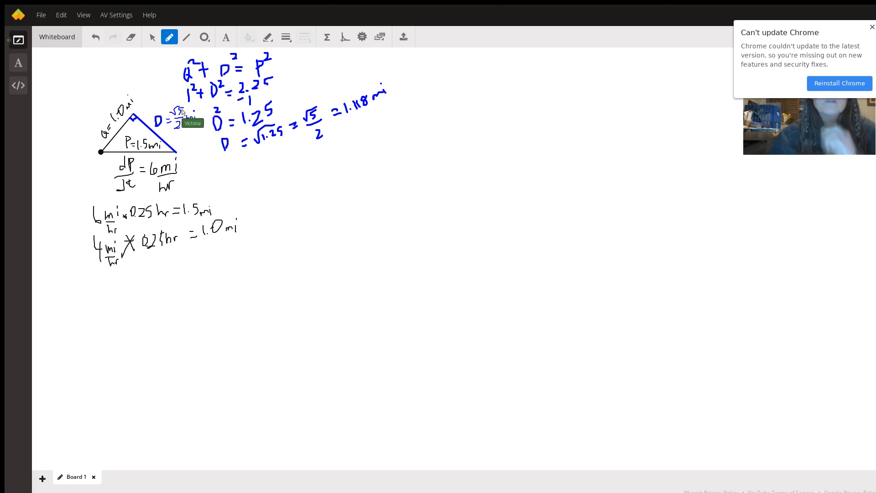
mouse_move(221, 69)
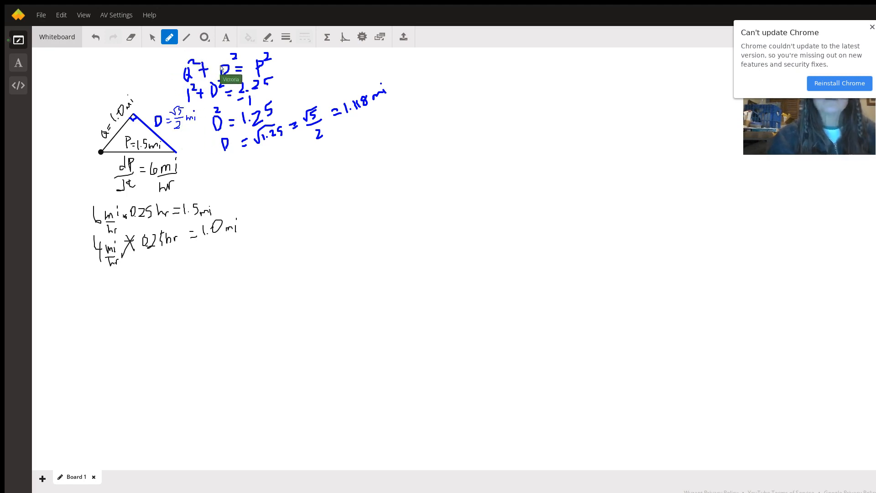
mouse_move(215, 58)
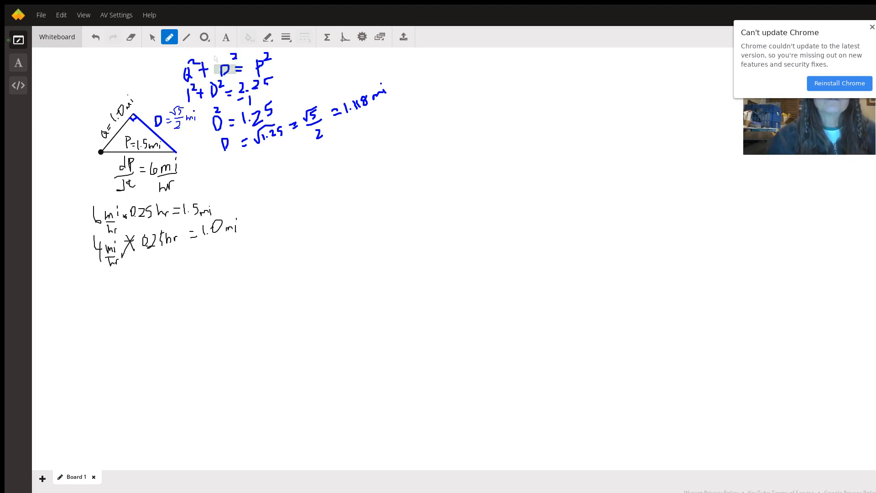
mouse_move(129, 106)
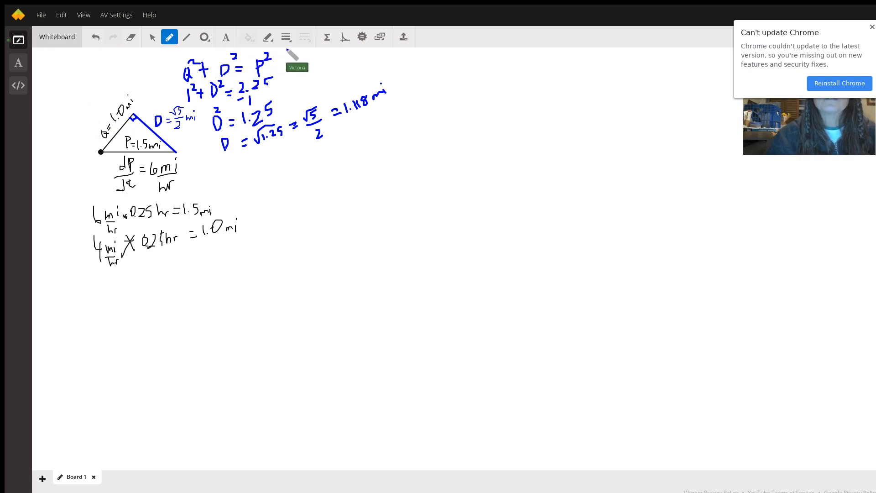
mouse_move(78, 126)
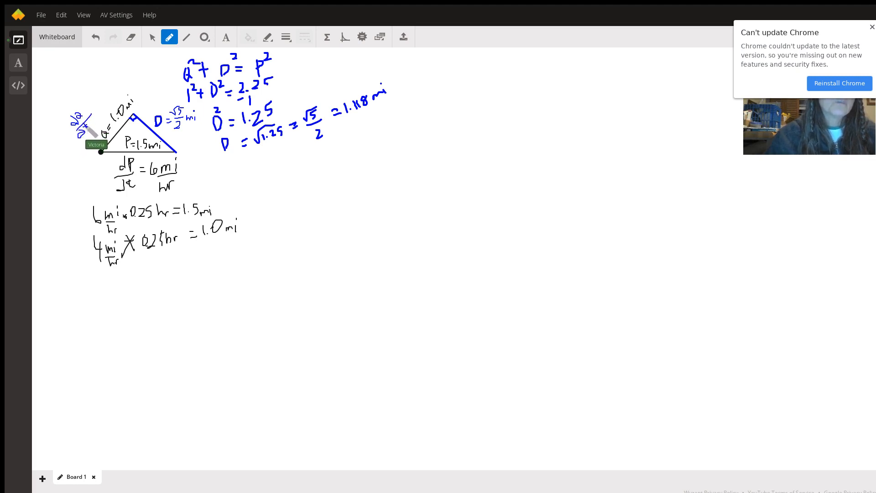
mouse_move(104, 115)
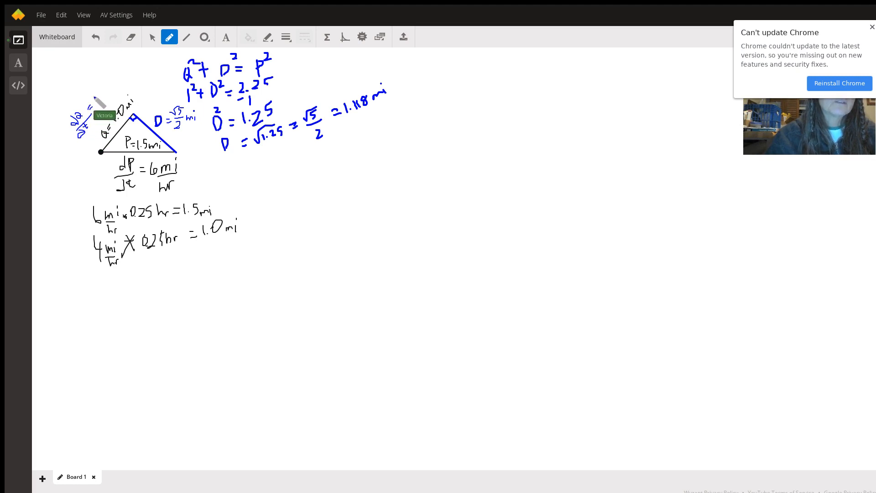
- Handwrite the rate dQ/dt = 4 mi/hr beside the triangle's Q side
left_click_drag(92, 101, 110, 97)
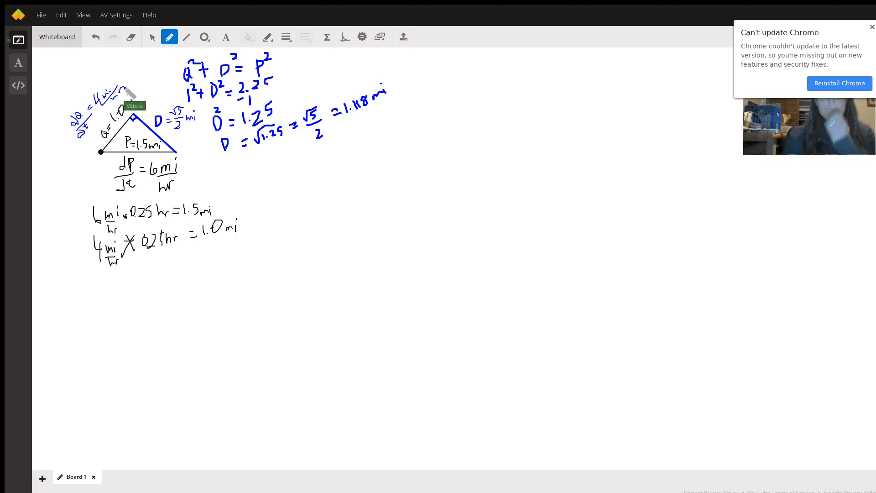
mouse_move(247, 215)
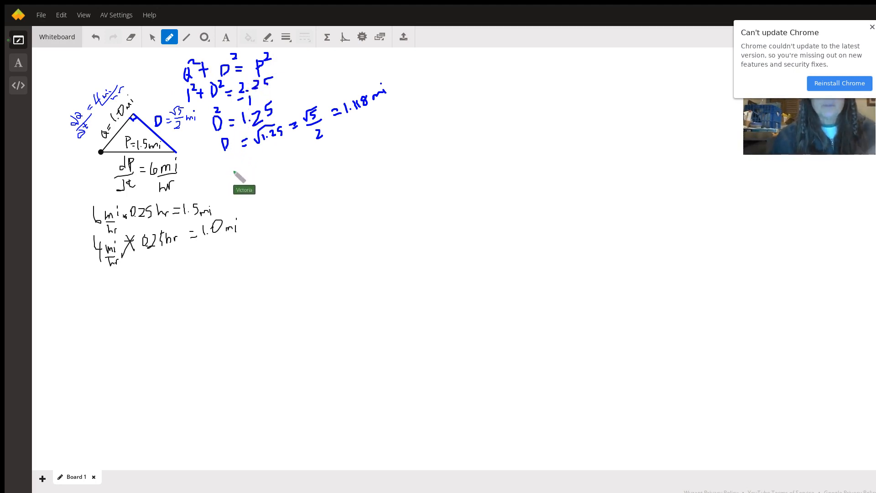
- In green, write the derivative of Q² + D² = P² as Q·dQ/dt + D·dD/dt = P·dP/dt
left_click_drag(237, 168, 228, 182)
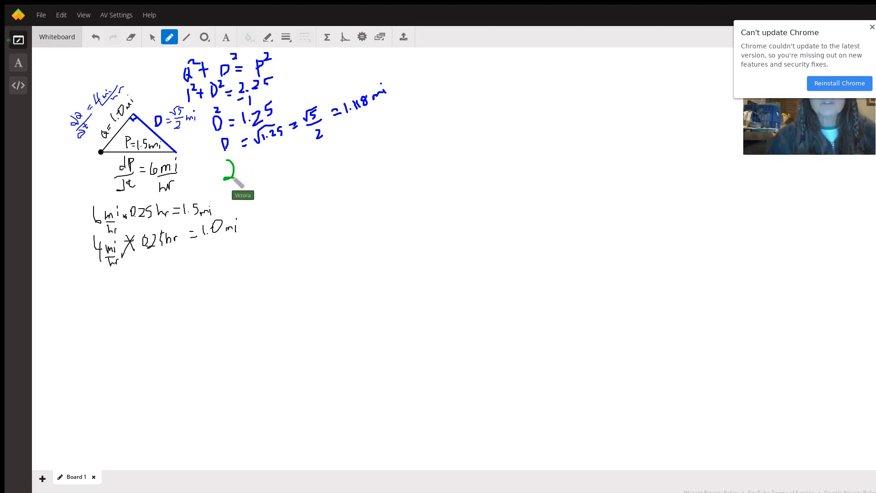
left_click_drag(238, 174, 250, 162)
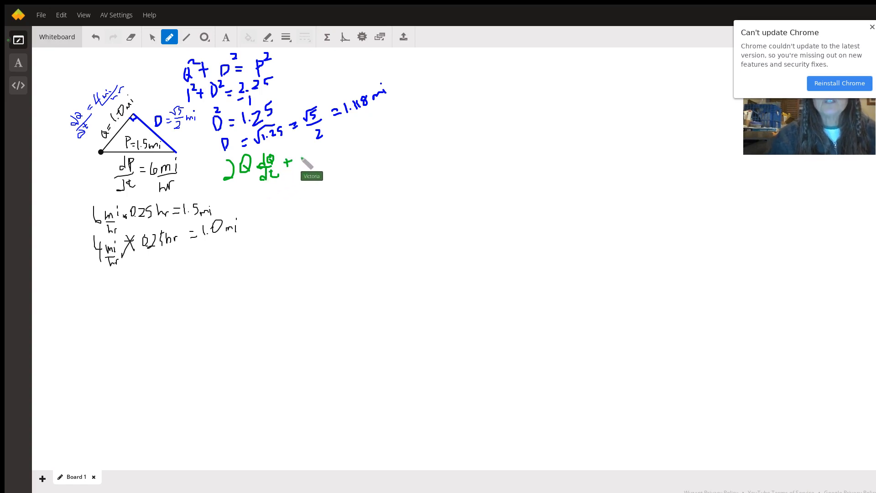
left_click_drag(291, 167, 313, 162)
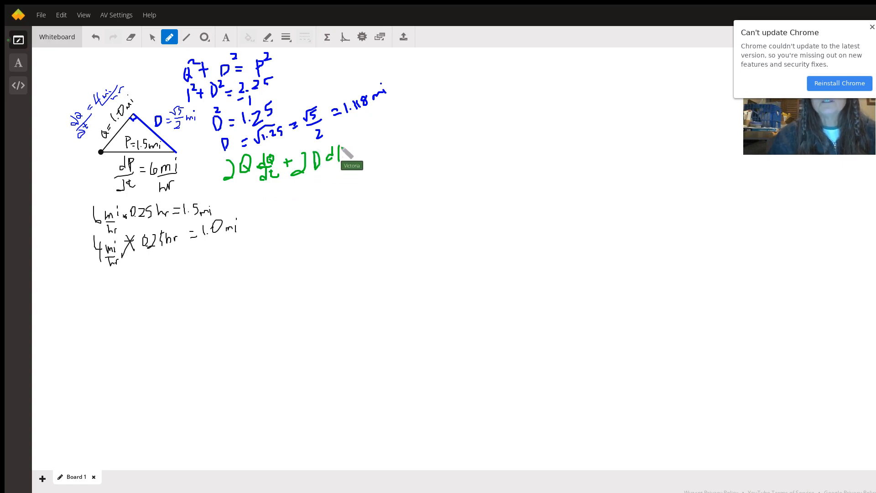
left_click_drag(341, 151, 335, 167)
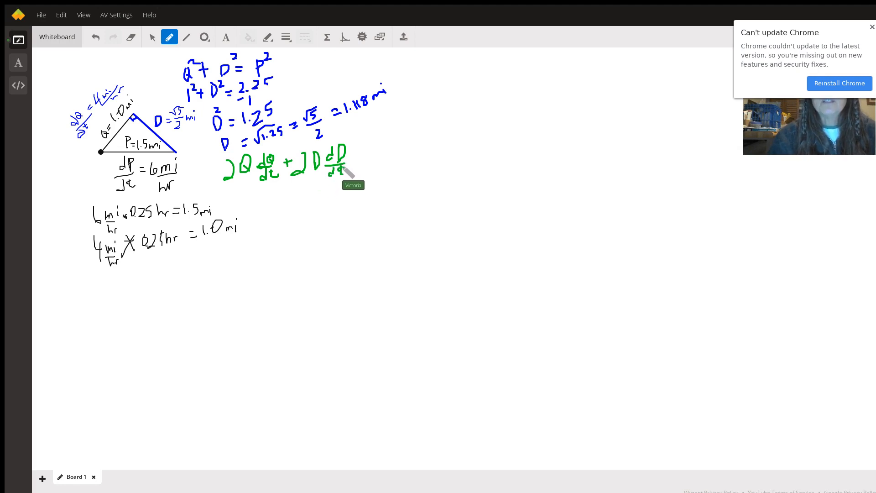
left_click_drag(352, 156, 378, 162)
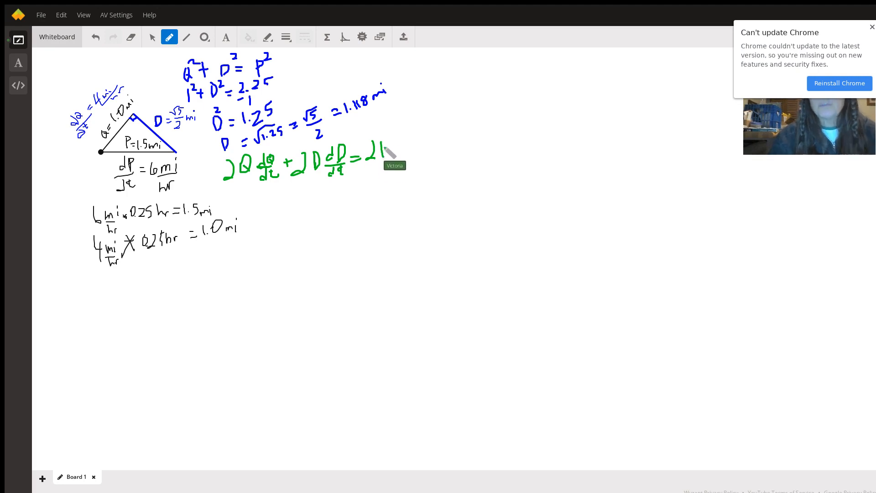
left_click_drag(371, 157, 392, 142)
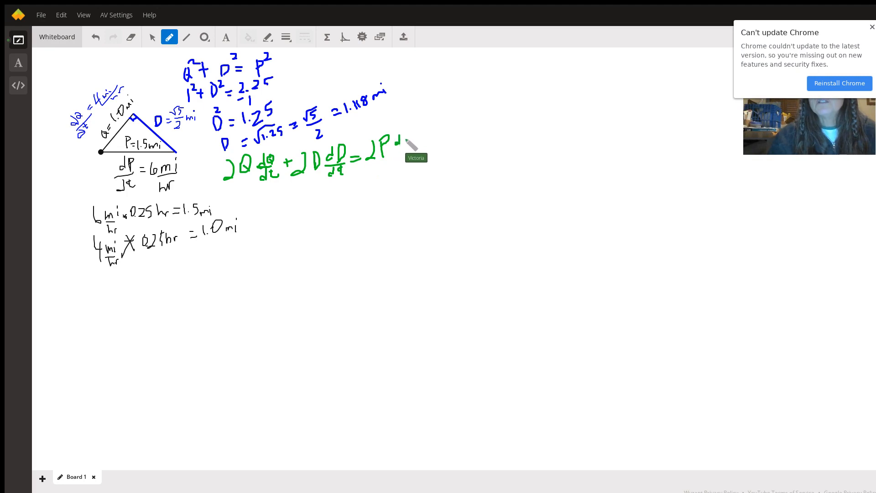
left_click_drag(397, 145, 410, 120)
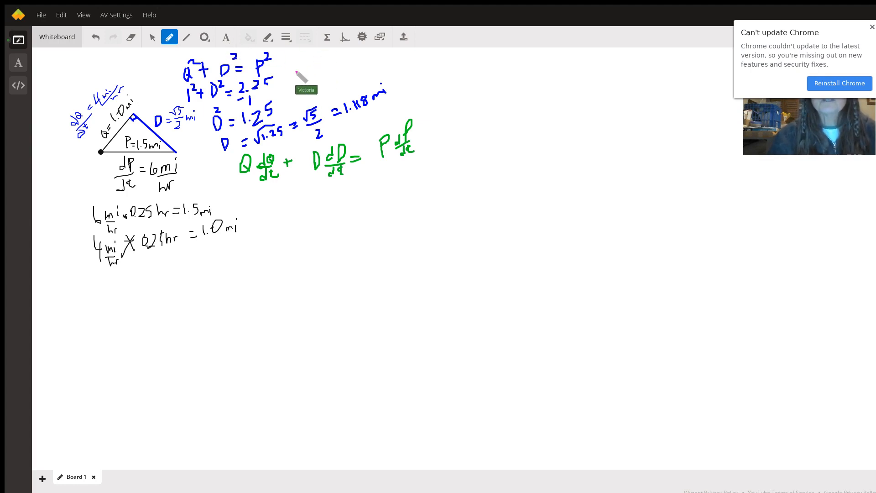
mouse_move(162, 134)
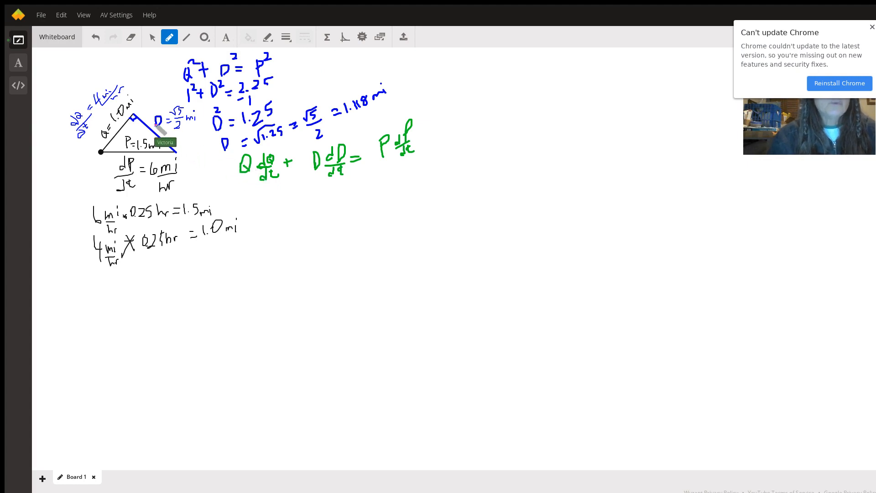
- In pink, write the substituted equation (1)(4) + (√5/2)(dD/dt) = 1.5(6)
left_click_drag(241, 184, 251, 210)
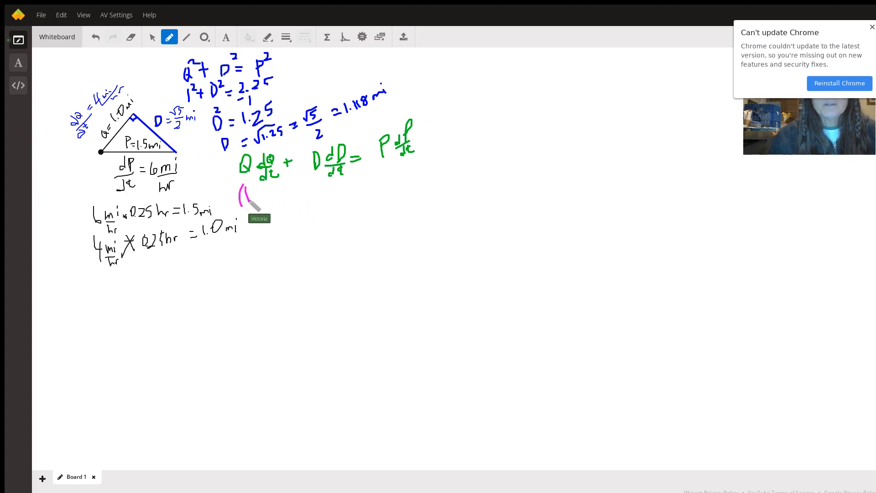
left_click_drag(257, 179, 280, 215)
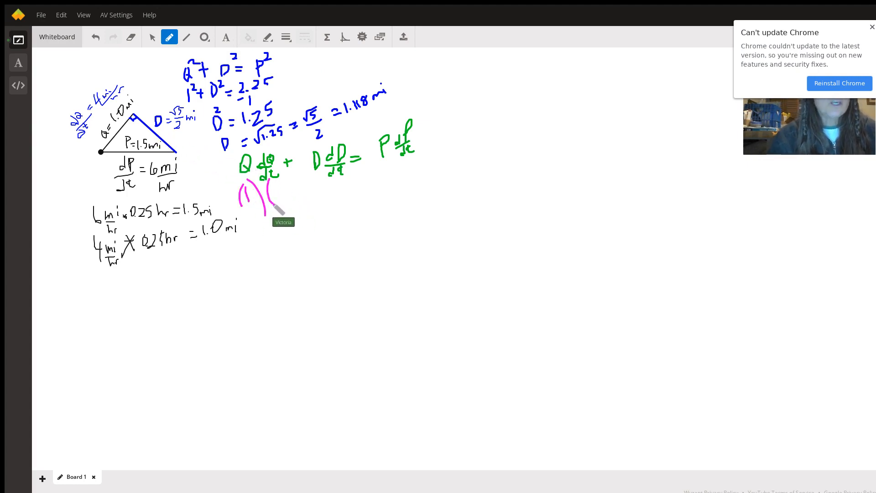
left_click_drag(280, 184, 291, 204)
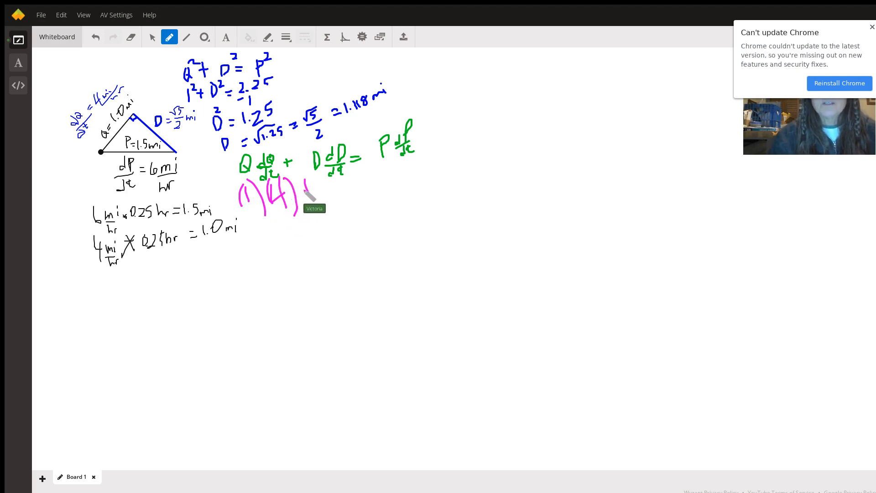
left_click_drag(303, 193, 313, 192)
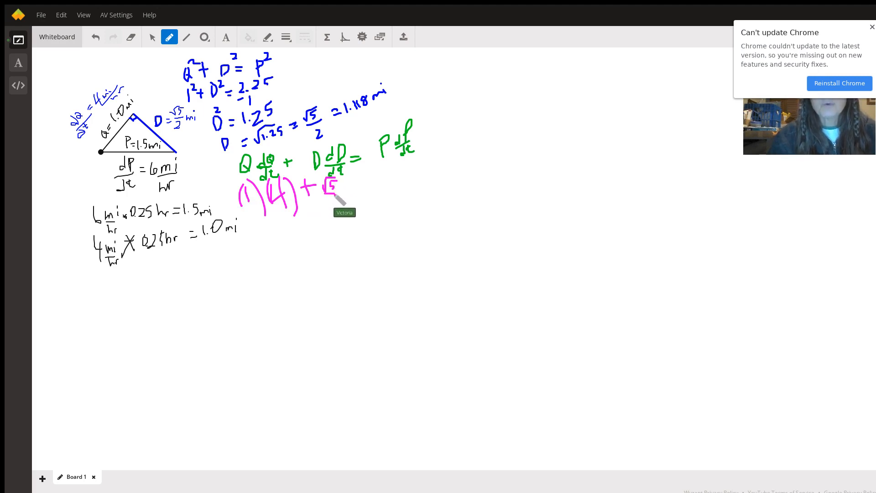
mouse_move(329, 192)
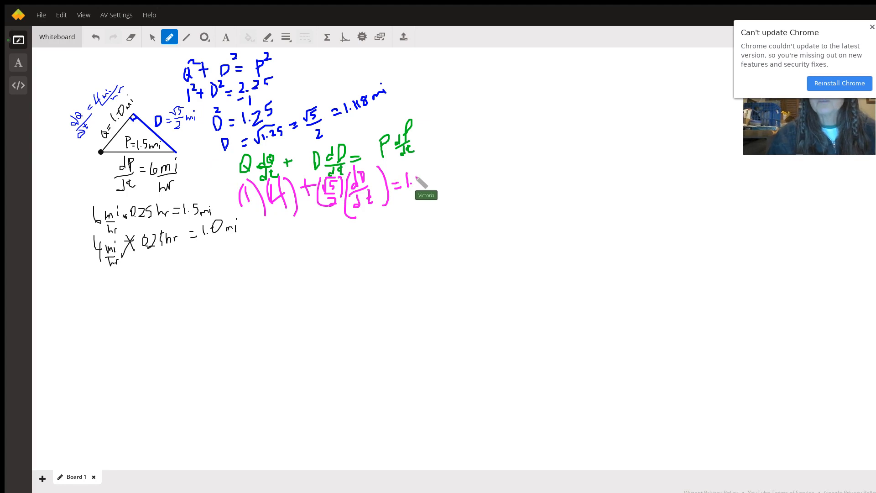
left_click_drag(404, 184, 424, 189)
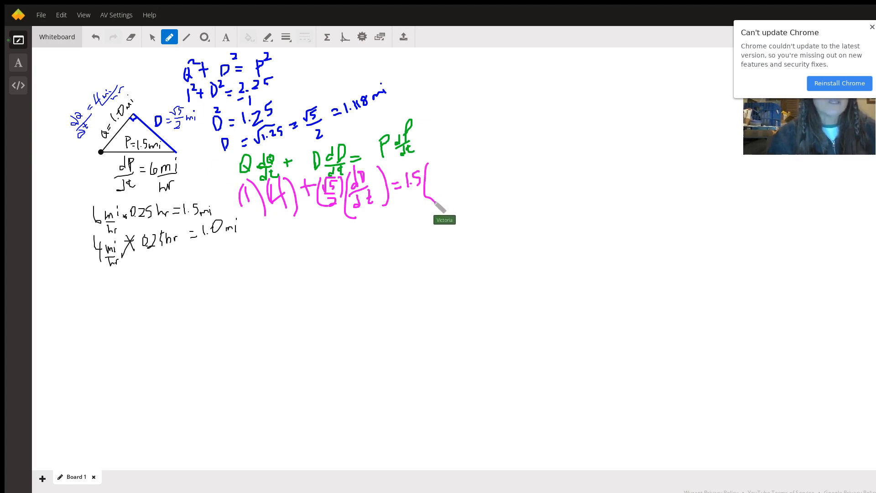
mouse_move(446, 181)
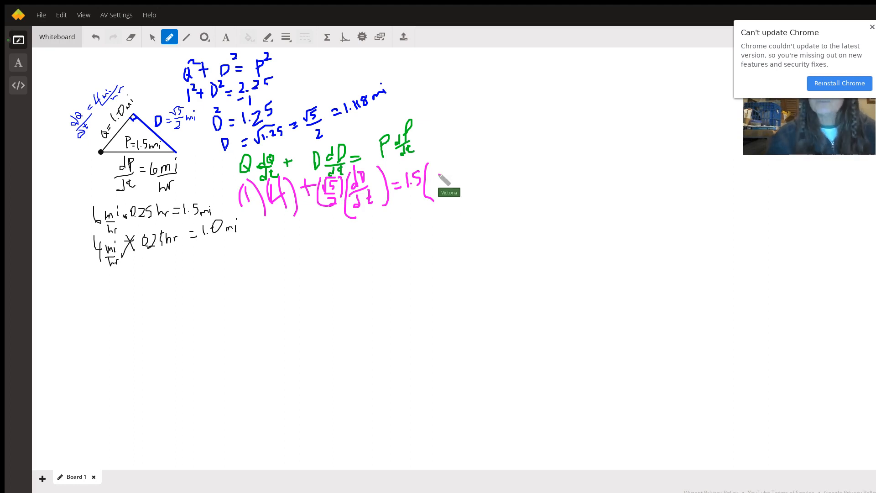
left_click_drag(437, 174, 450, 190)
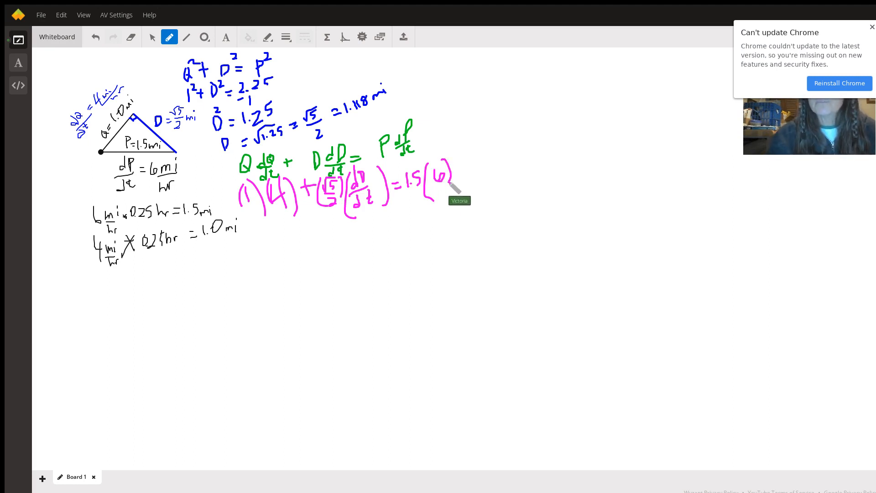
mouse_move(294, 235)
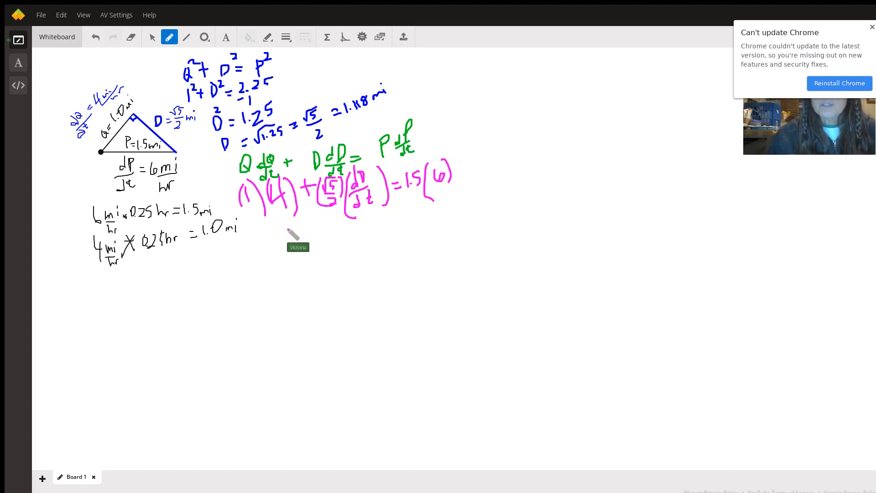
- Write the simplified line 4 + (√5/2)(dD/dt) = 9 below
left_click_drag(285, 241, 304, 232)
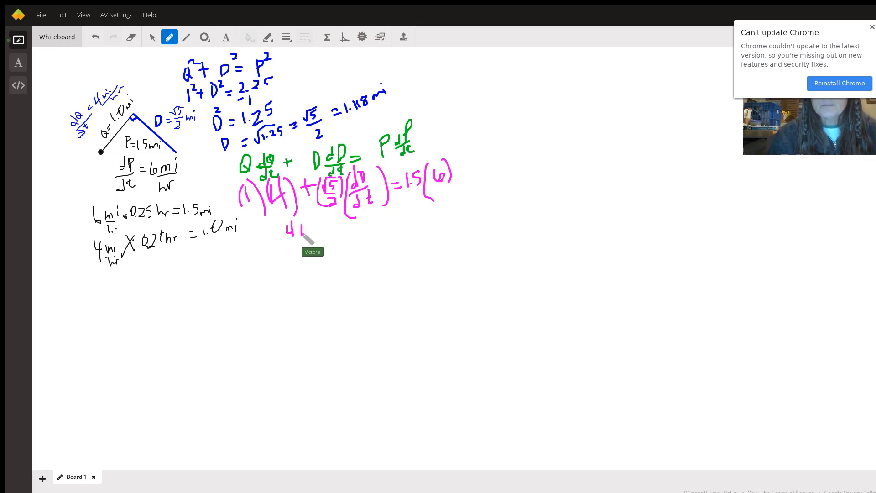
left_click_drag(313, 221, 324, 215)
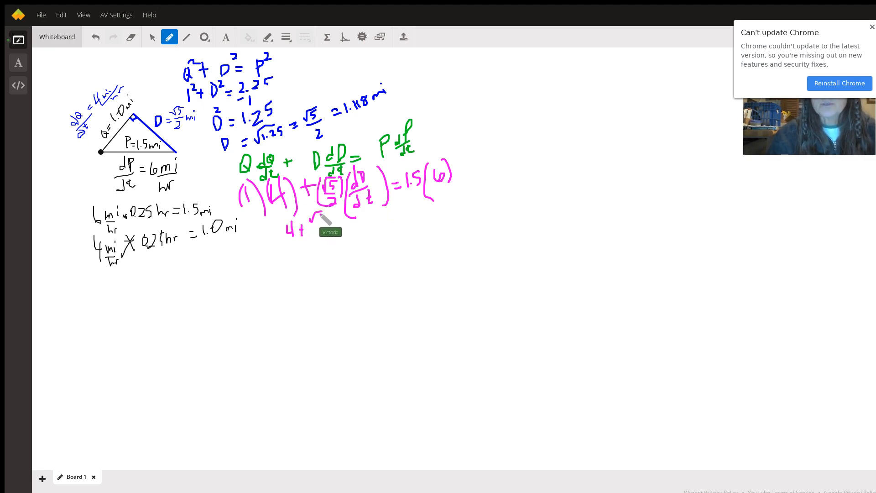
left_click_drag(313, 223, 322, 212)
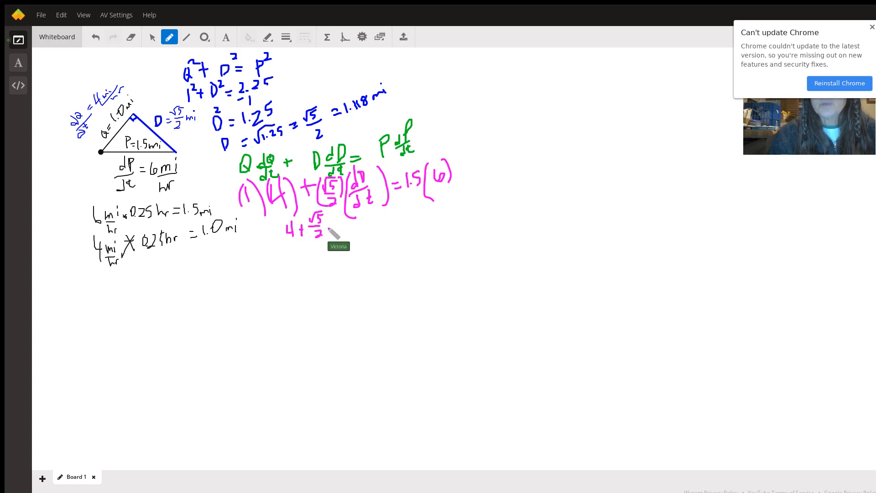
left_click_drag(329, 226, 338, 235)
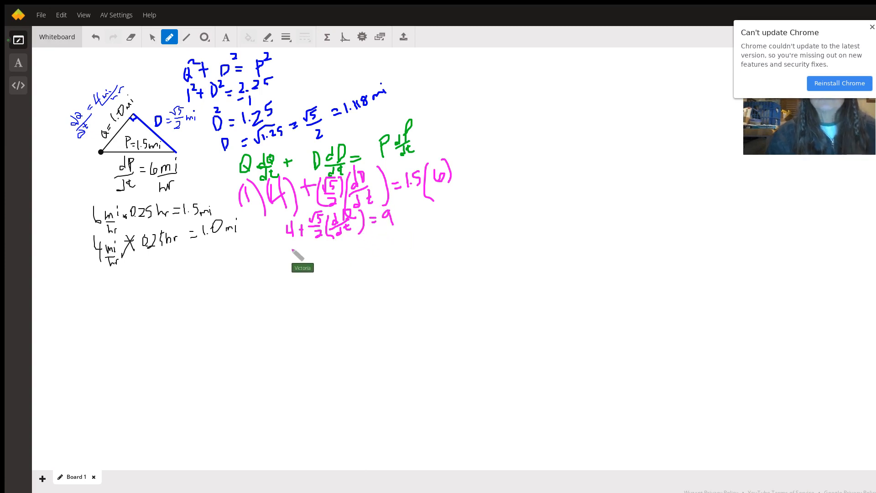
mouse_move(330, 249)
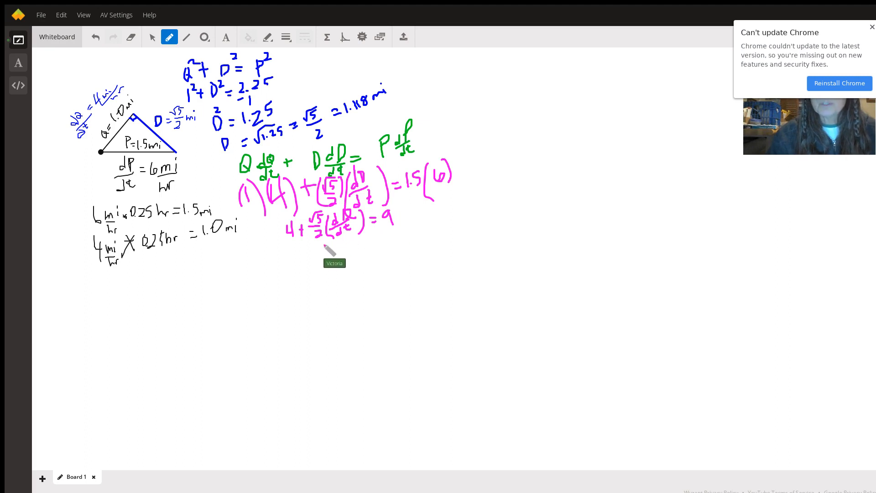
- Write (√5/2)(dD/dt) = 5 and solve it to dD/dt = 2√5 mi/hr
left_click_drag(323, 254, 321, 248)
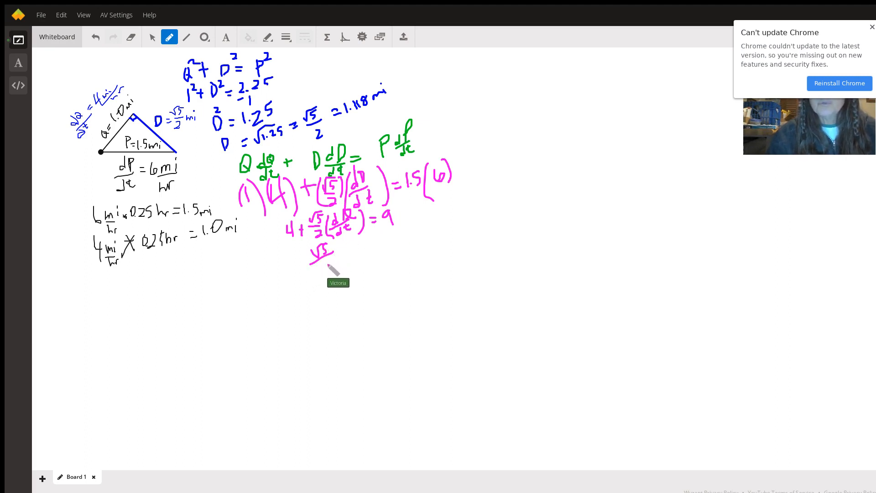
left_click_drag(335, 246, 336, 269)
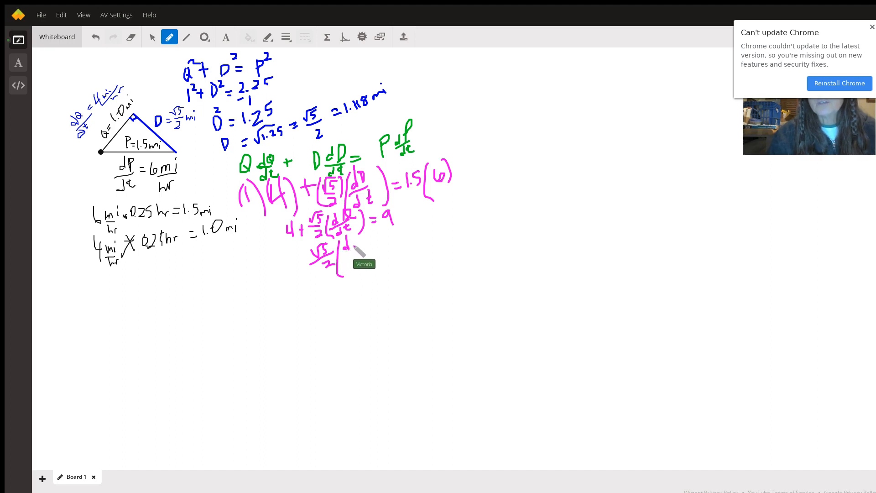
left_click_drag(349, 238, 366, 257)
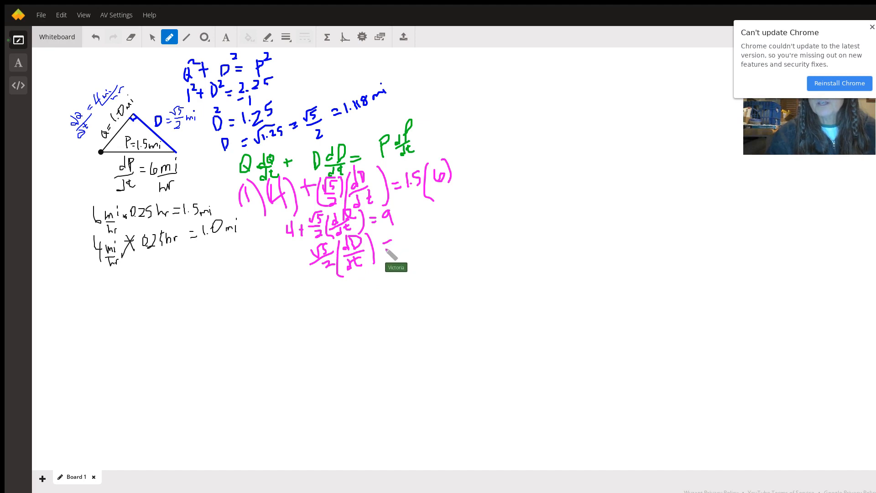
left_click_drag(383, 249, 408, 235)
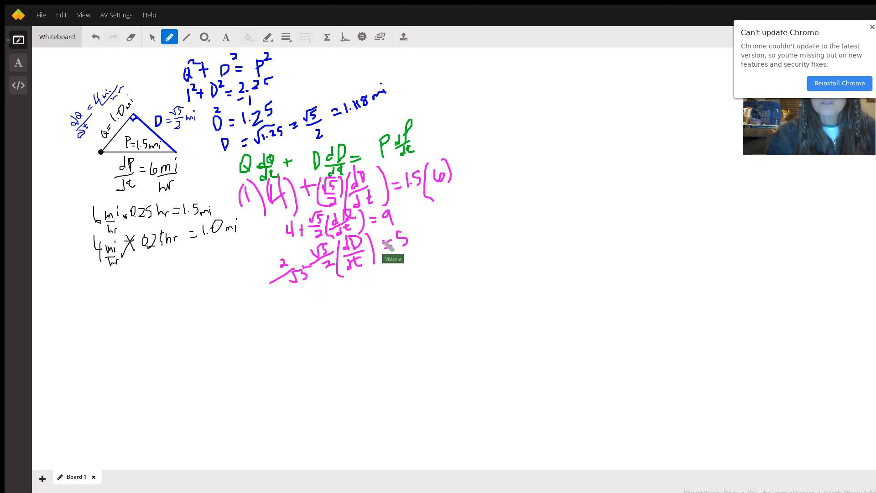
mouse_move(439, 235)
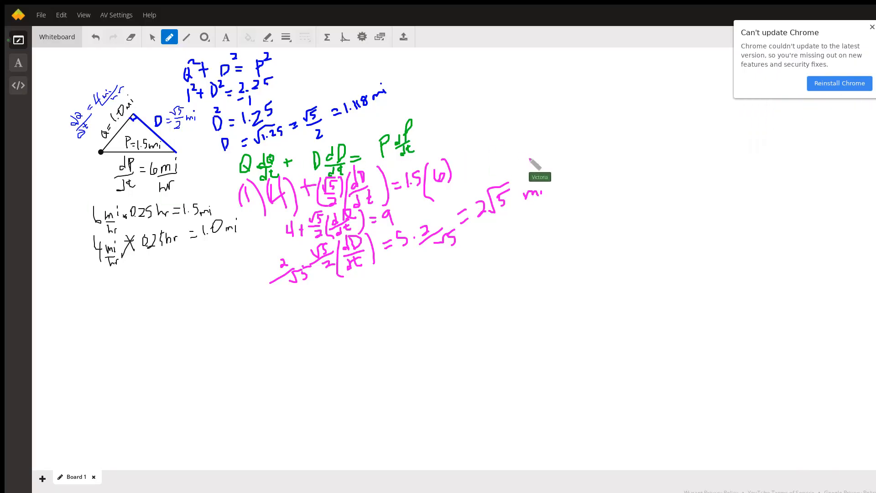
mouse_move(526, 215)
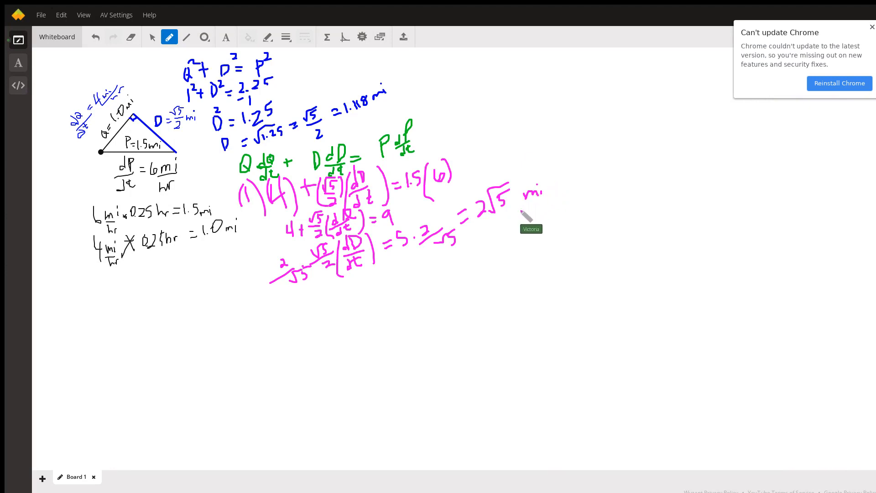
left_click_drag(517, 215, 559, 185)
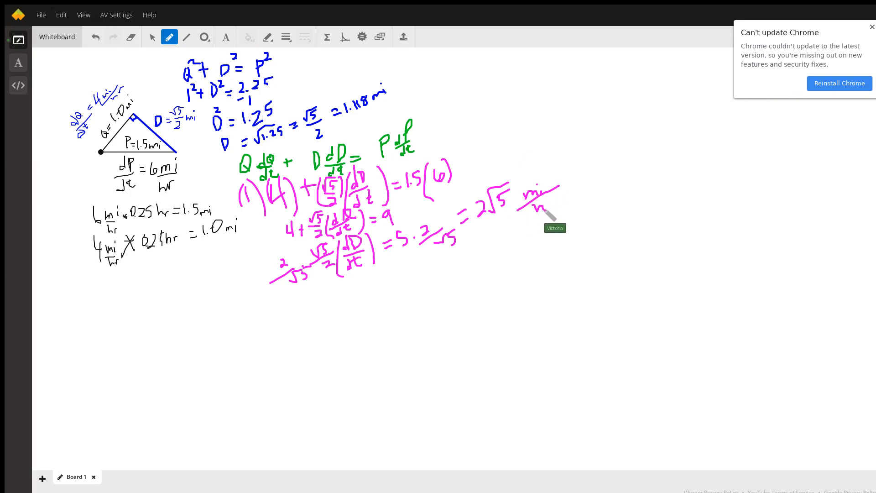